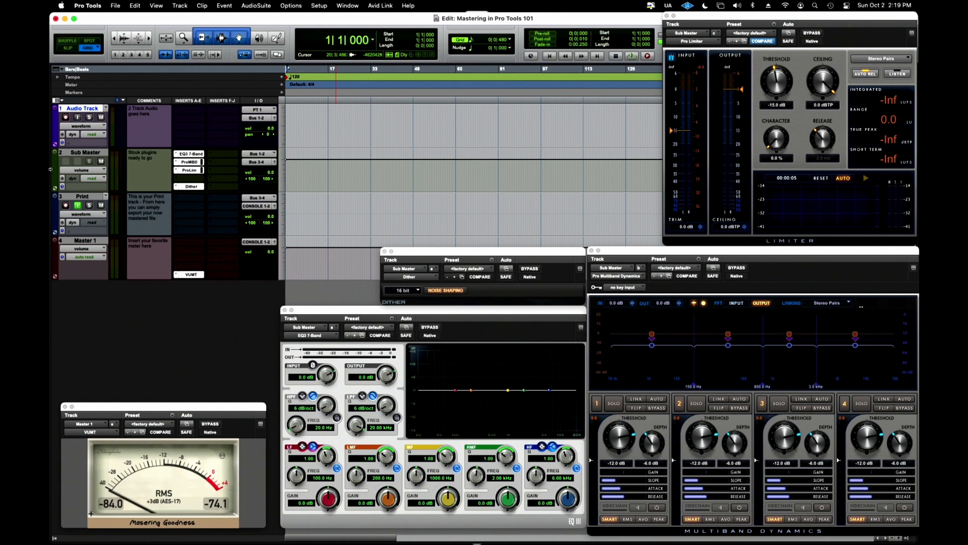
mouse_move(50, 170)
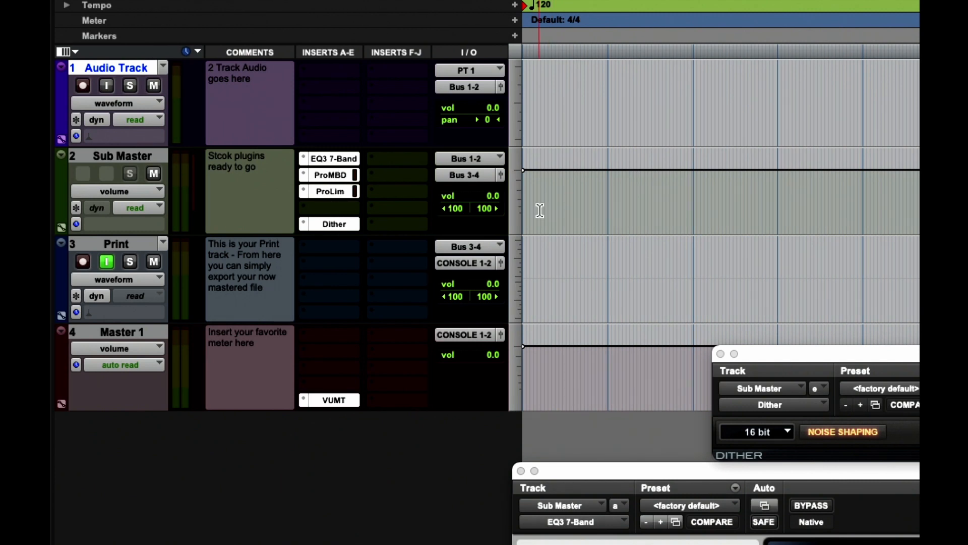
mouse_move(482, 227)
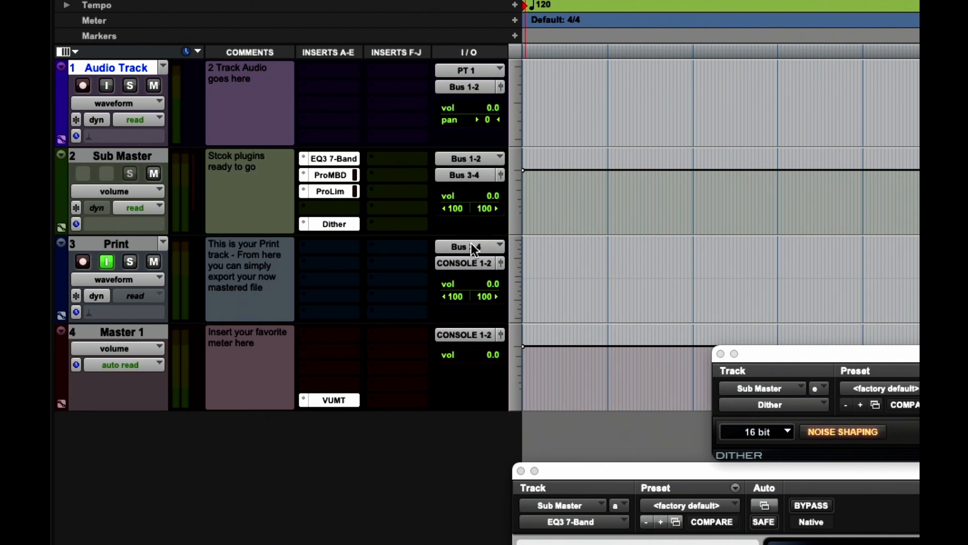
- Make final selections in the session window before saving the Waves mastering setup
left_click(460, 246)
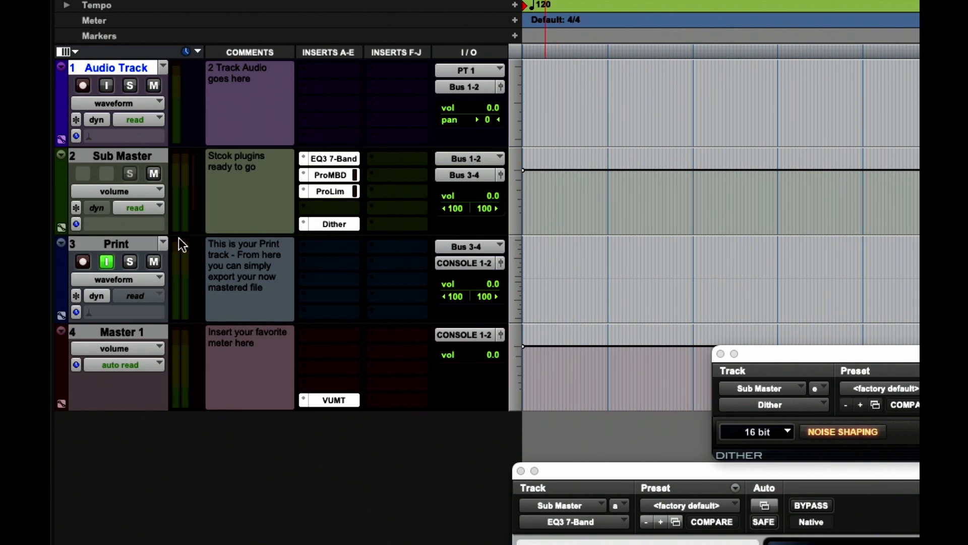
mouse_move(106, 261)
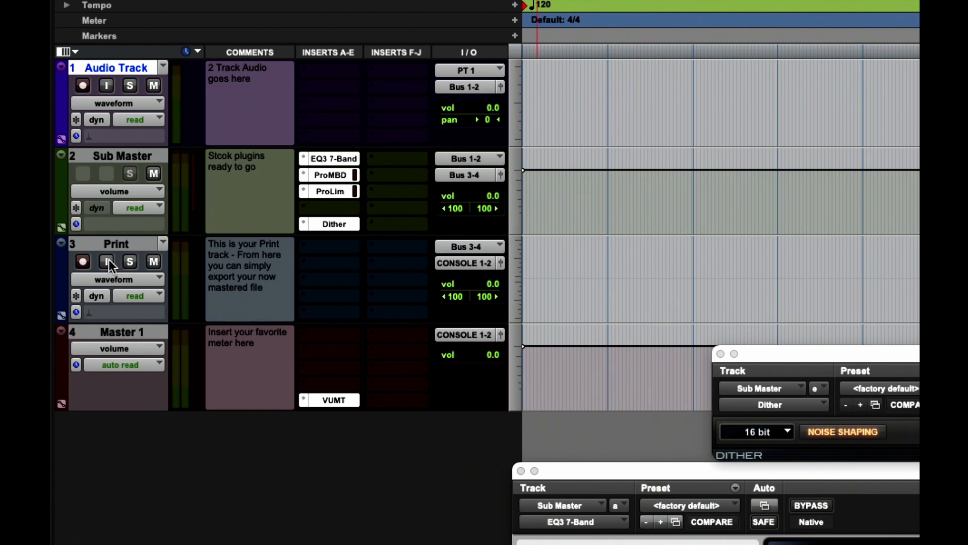
left_click(106, 261)
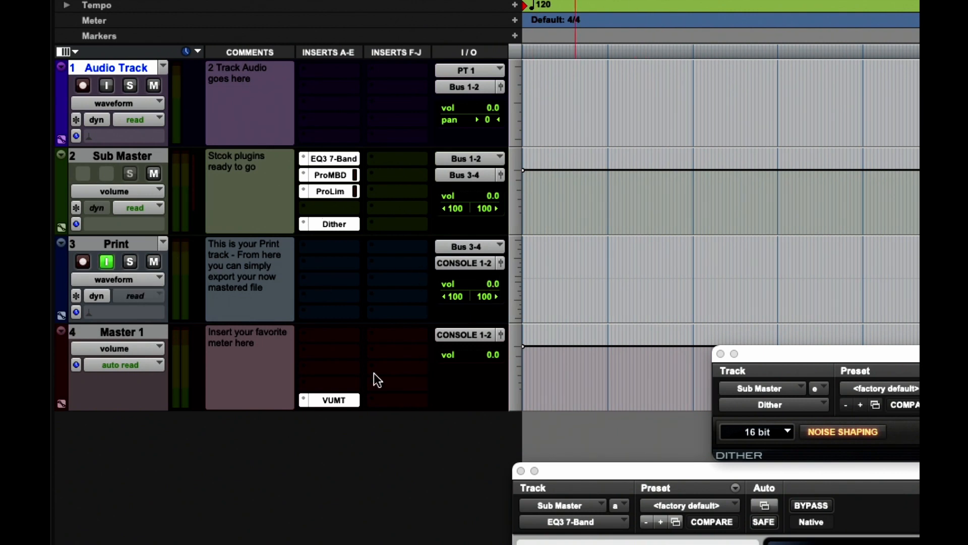
mouse_move(334, 399)
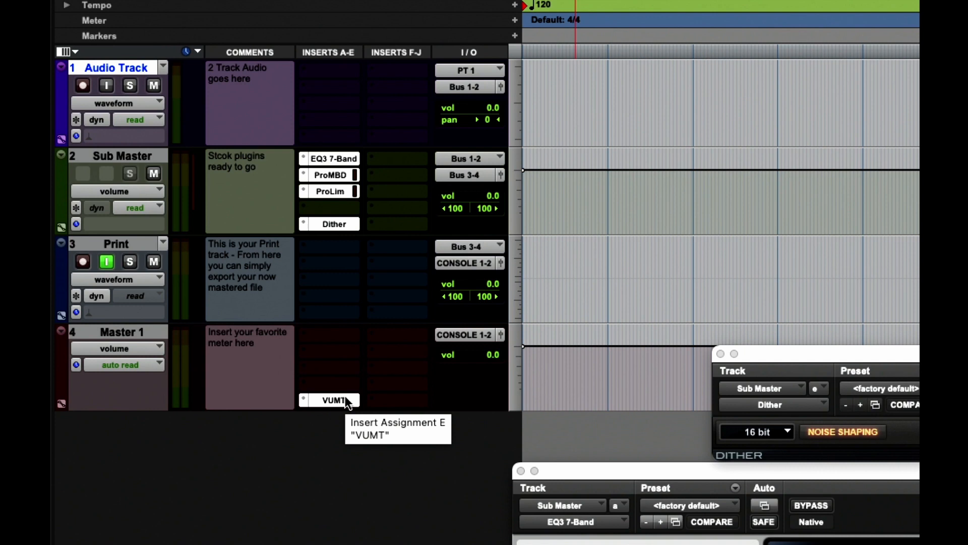
mouse_move(576, 443)
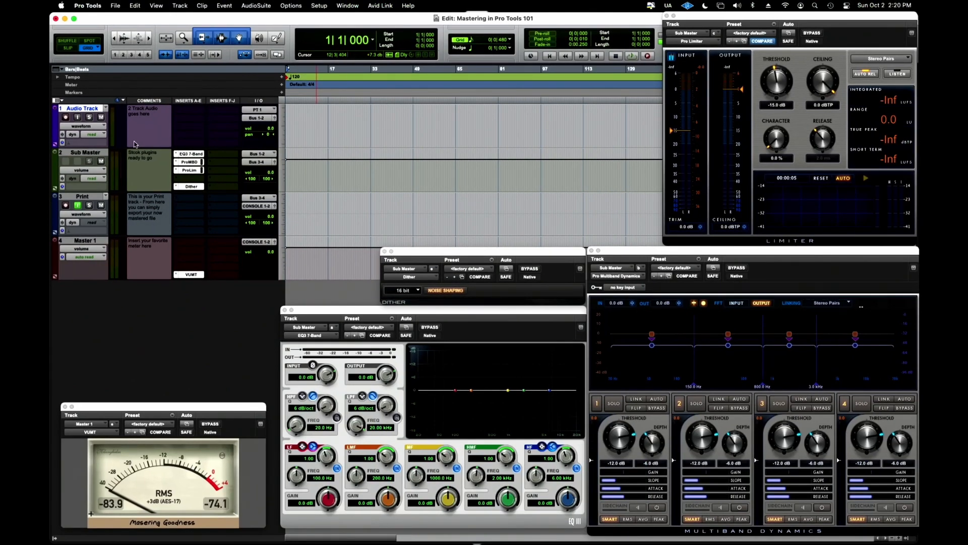
mouse_move(274, 147)
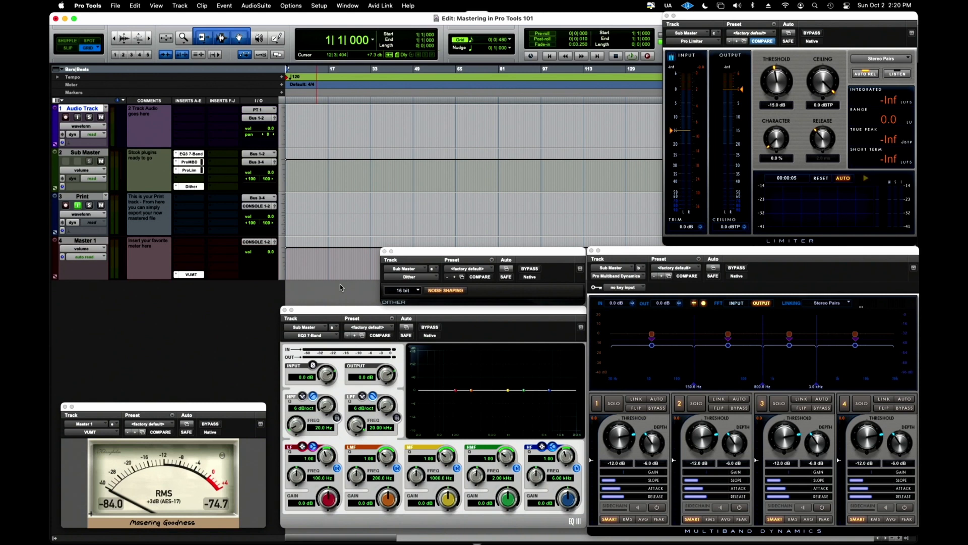
mouse_move(441, 277)
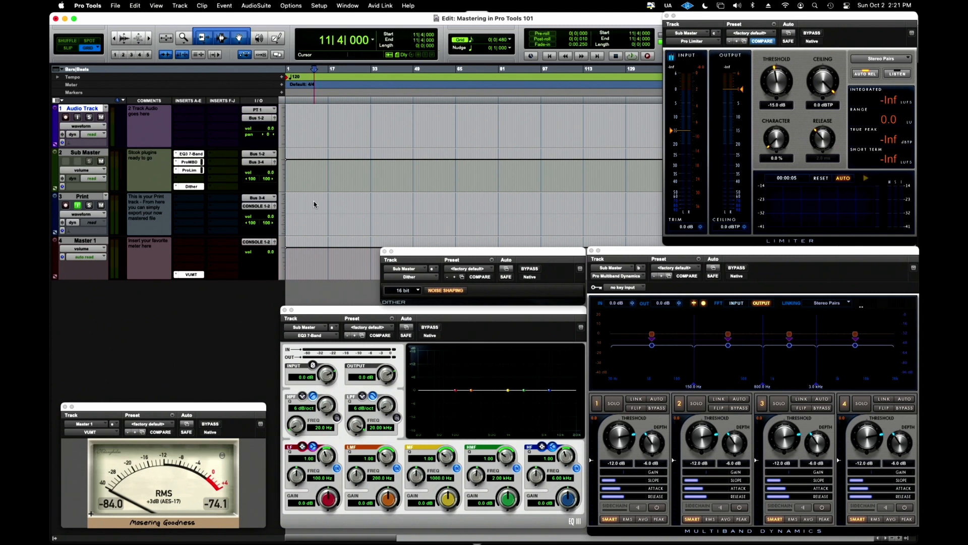
left_click(459, 210)
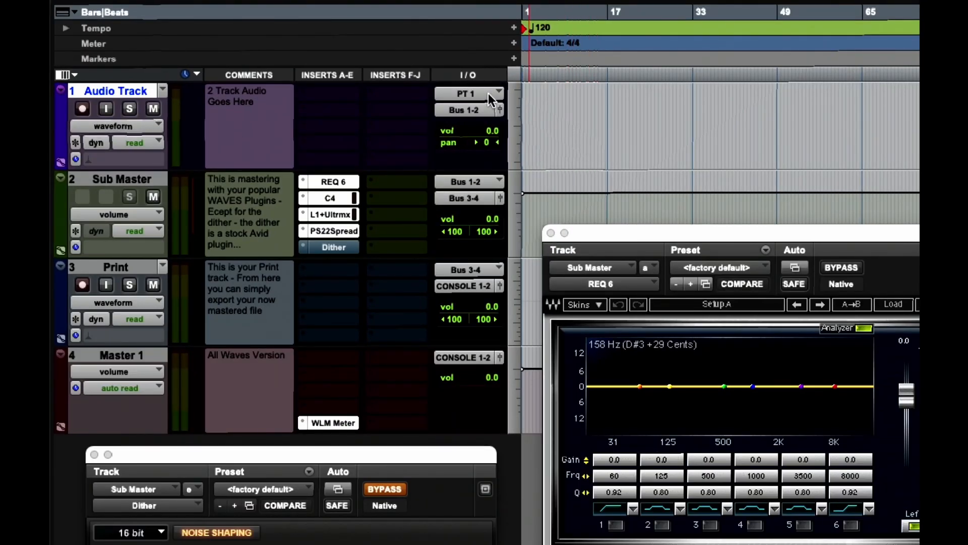
mouse_move(469, 179)
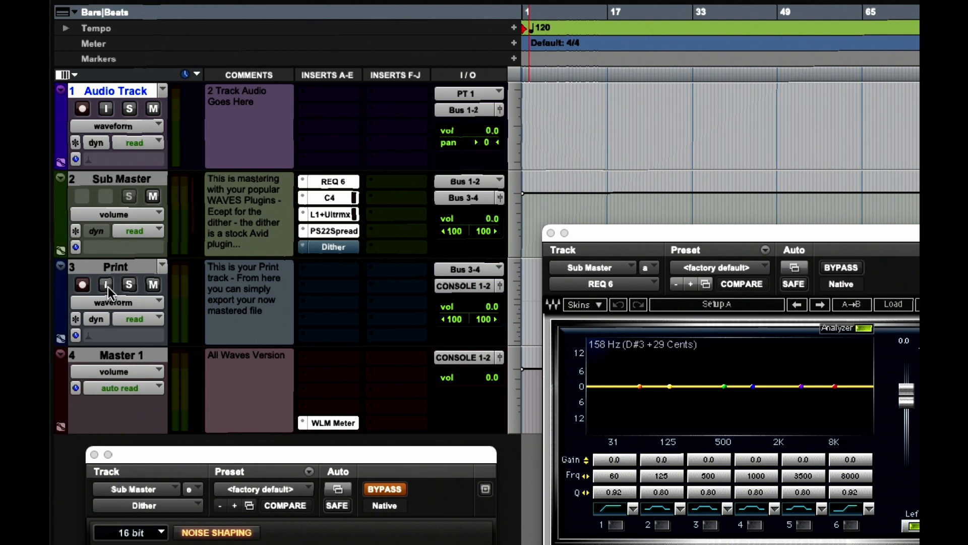
left_click(106, 284)
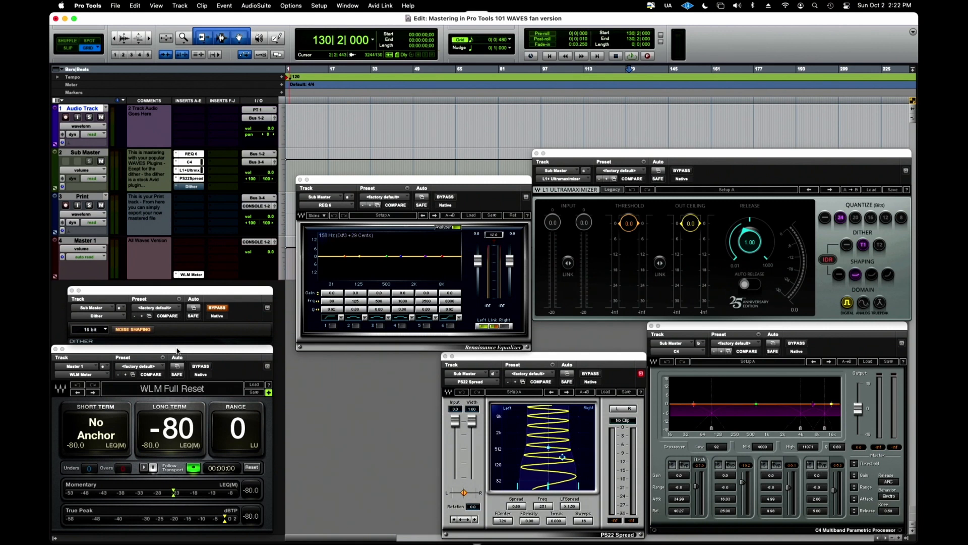
mouse_move(96, 446)
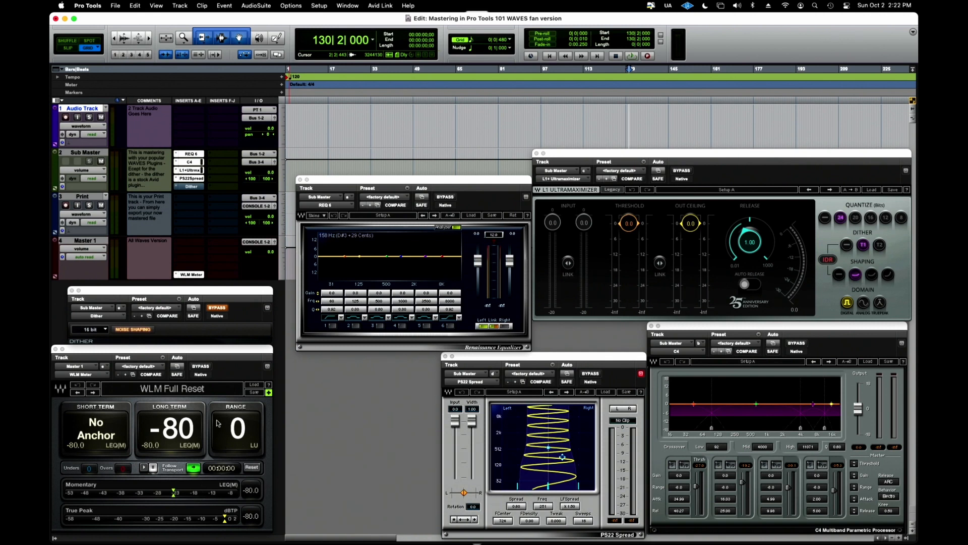
mouse_move(213, 190)
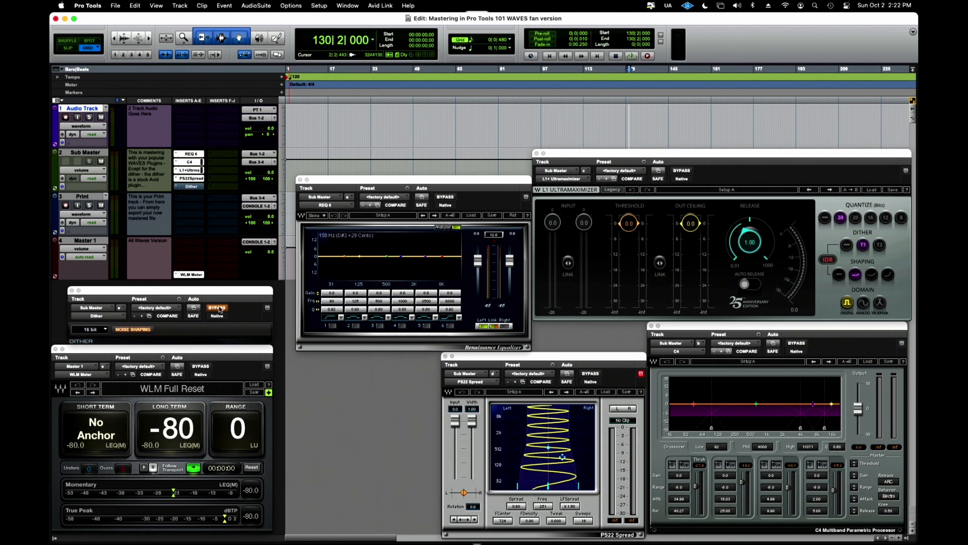
left_click(216, 308)
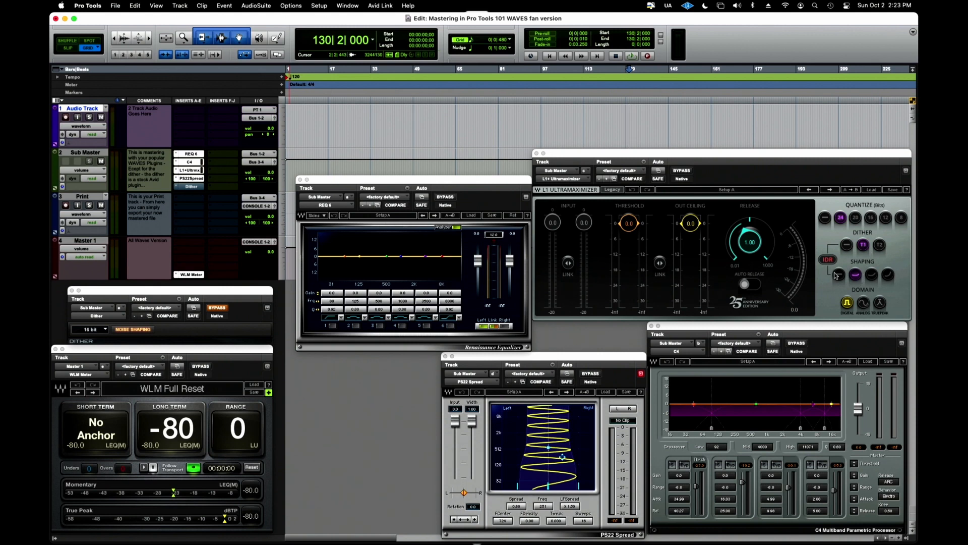
mouse_move(874, 276)
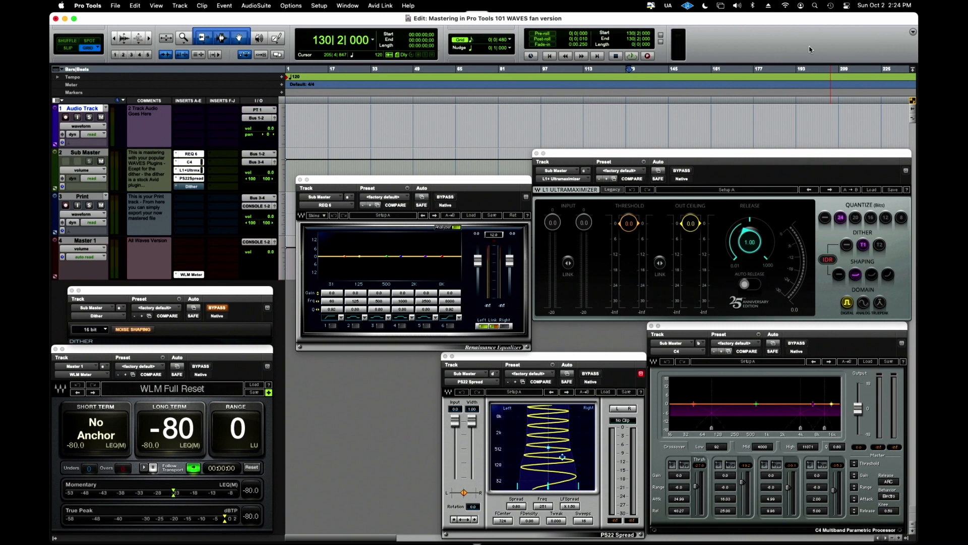
mouse_move(763, 52)
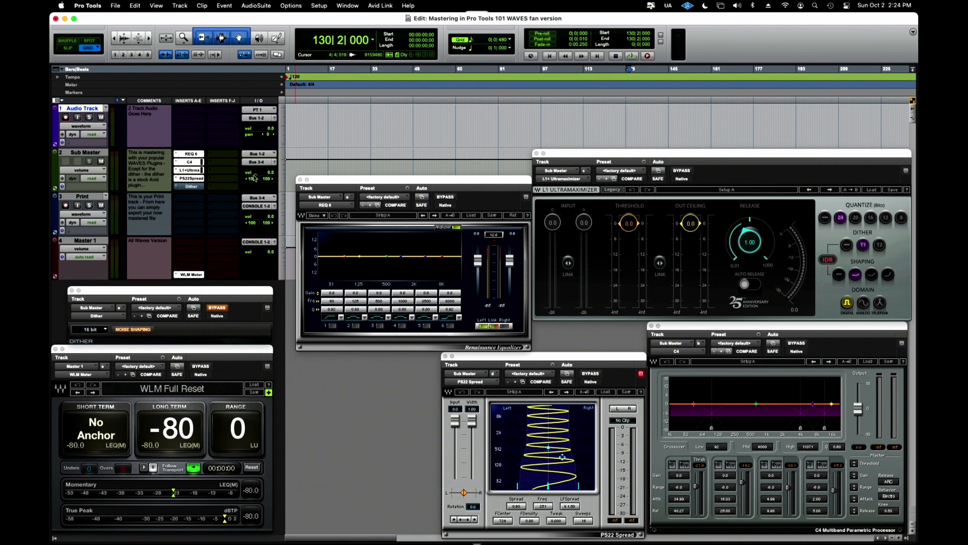
mouse_move(259, 128)
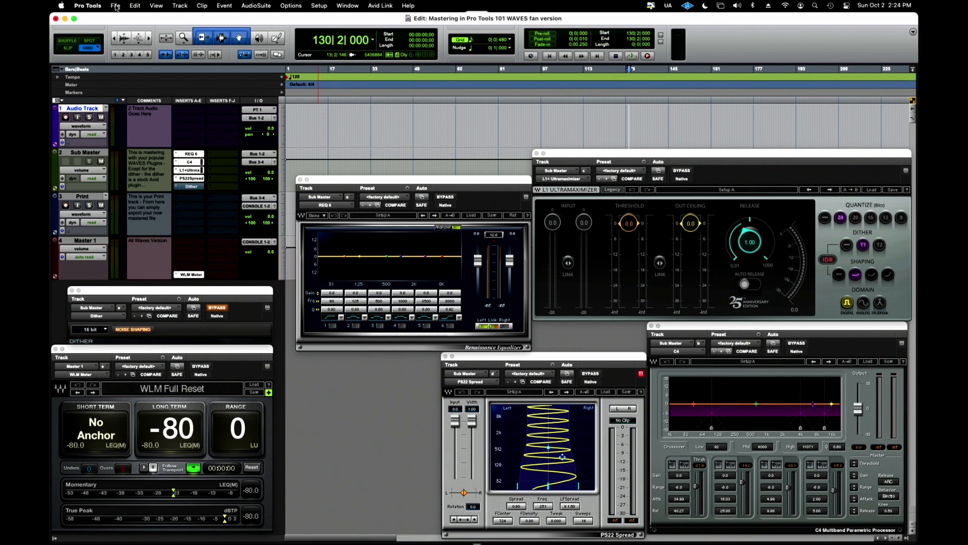
- Save the session as a system template named for the WAVES version in the Music category
left_click(115, 6)
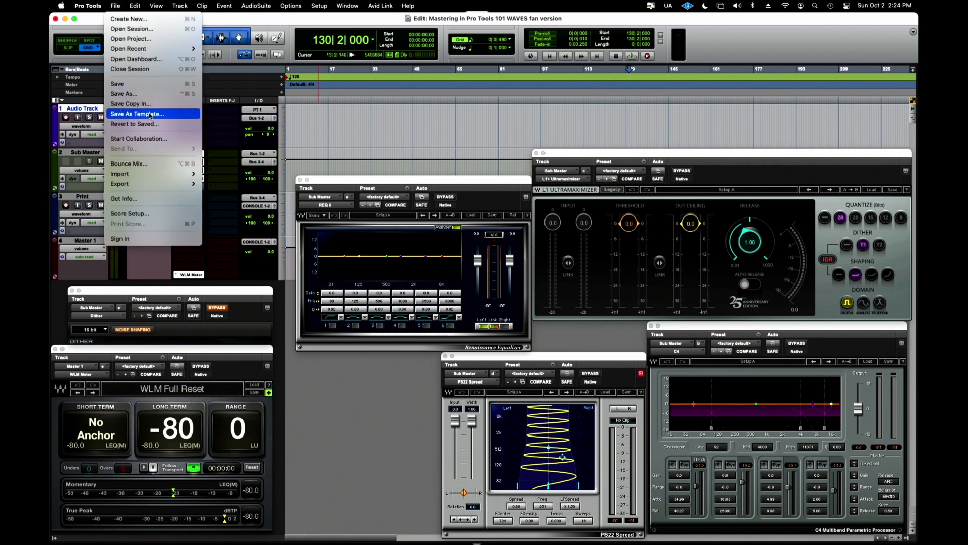
left_click(137, 114)
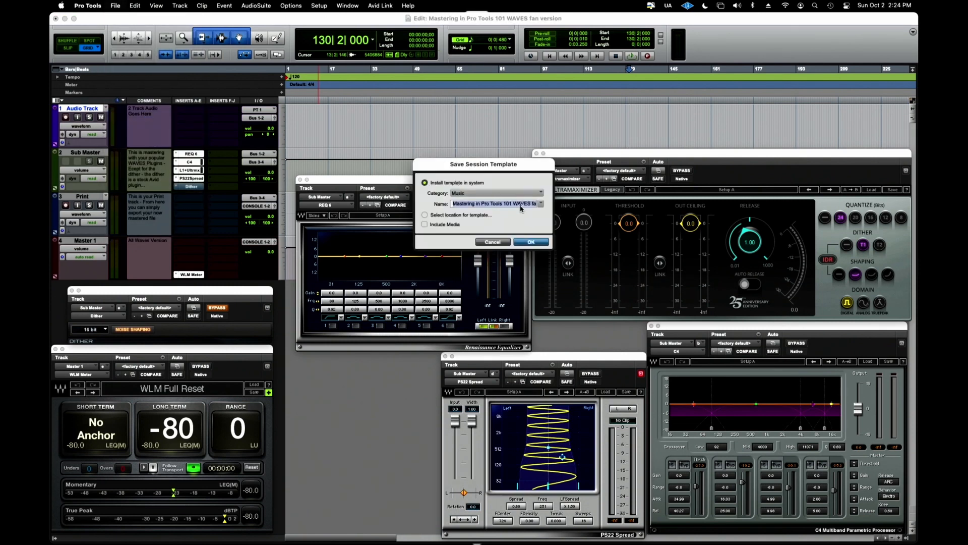
left_click(539, 204)
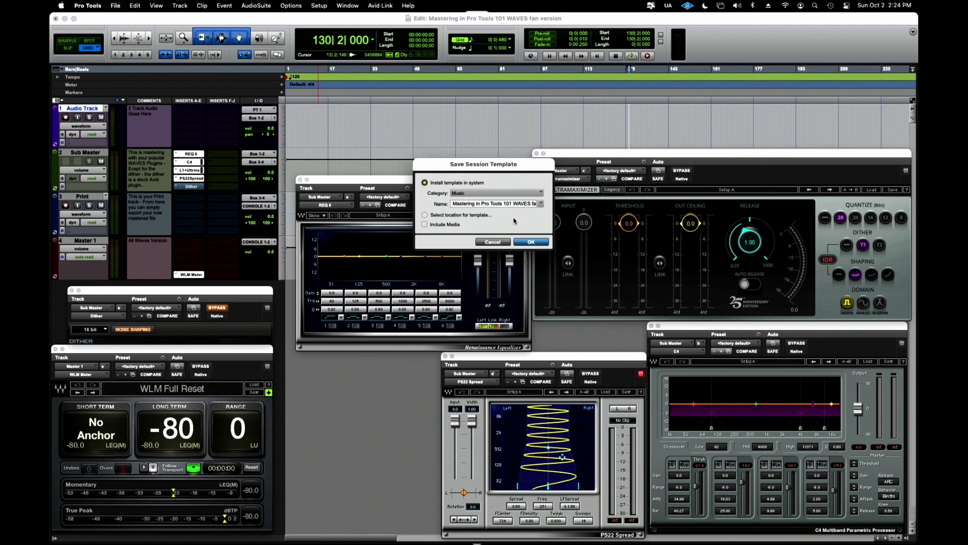
left_click(497, 193)
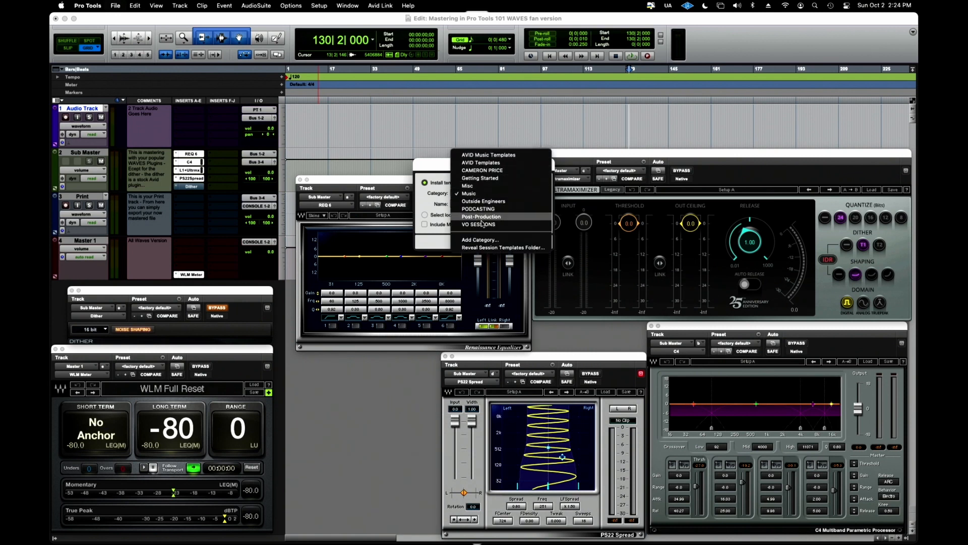
mouse_move(483, 217)
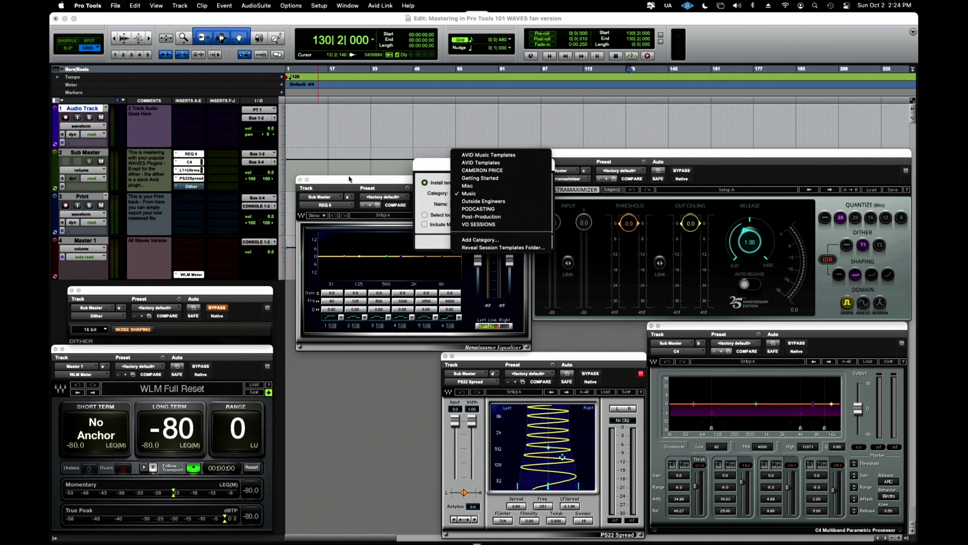
mouse_move(409, 191)
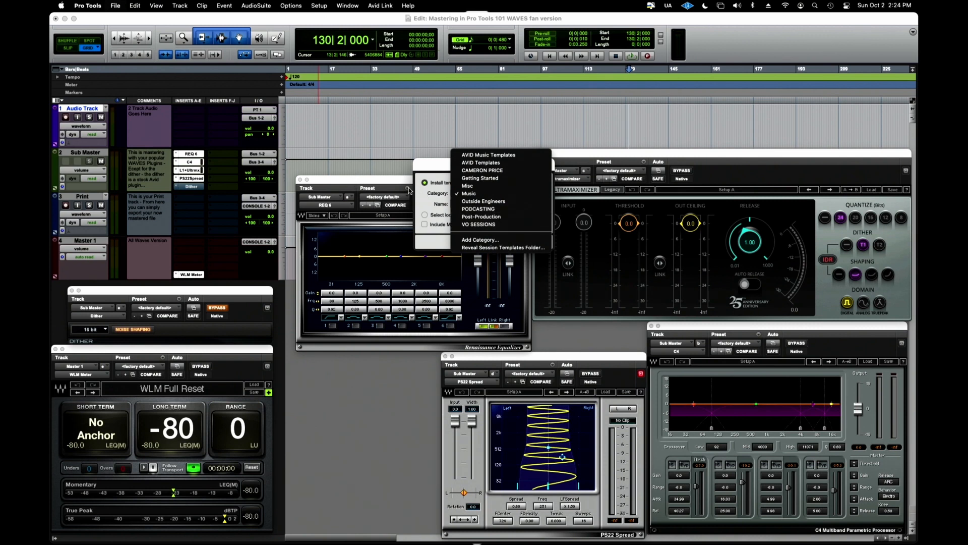
mouse_move(410, 191)
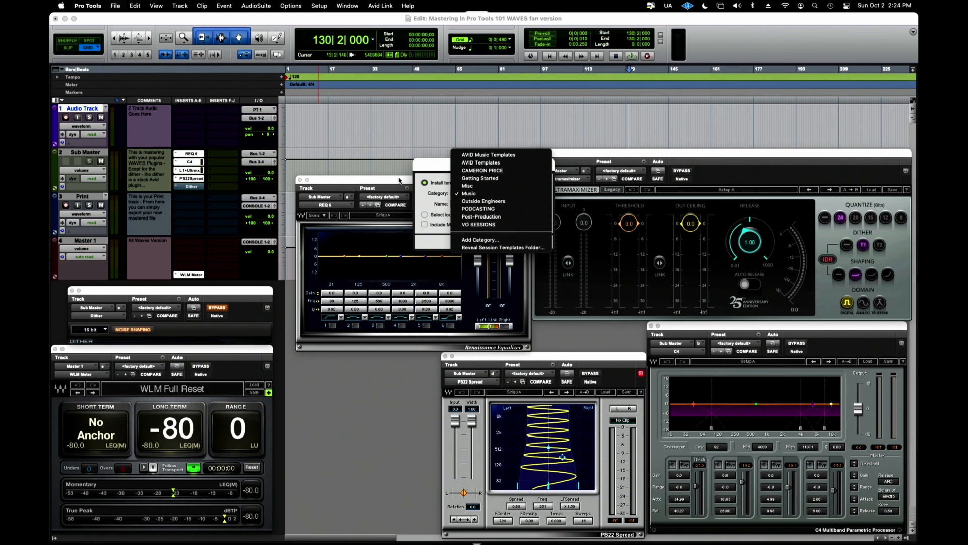
left_click(469, 194)
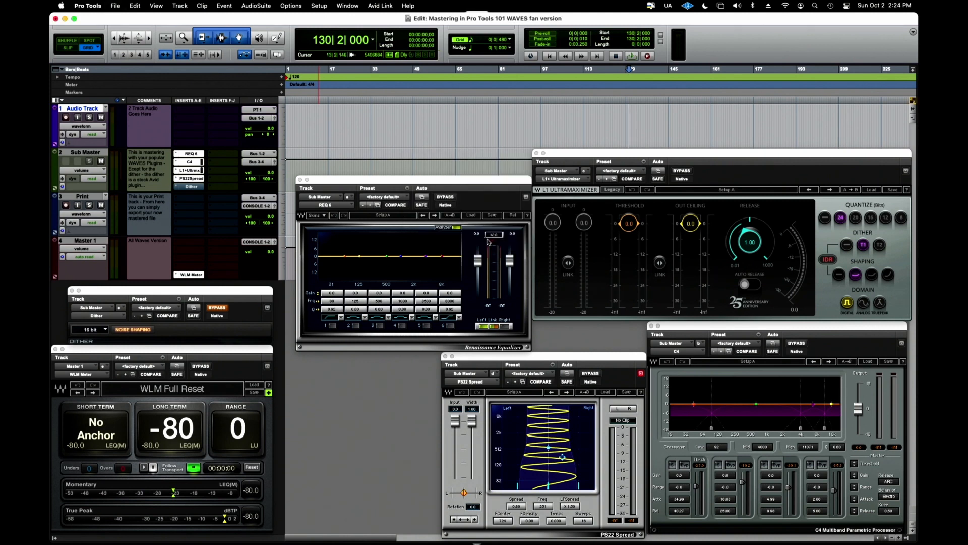
left_click(115, 6)
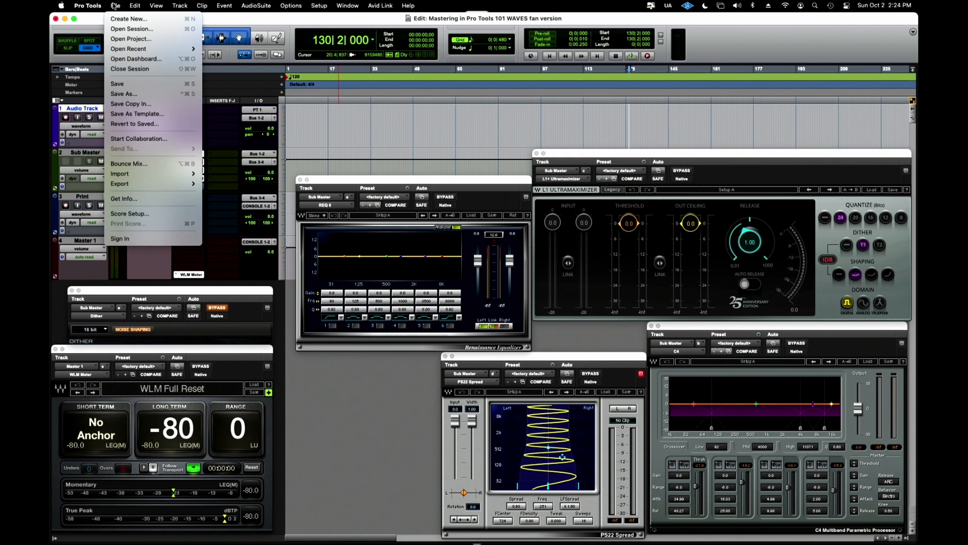
mouse_move(129, 18)
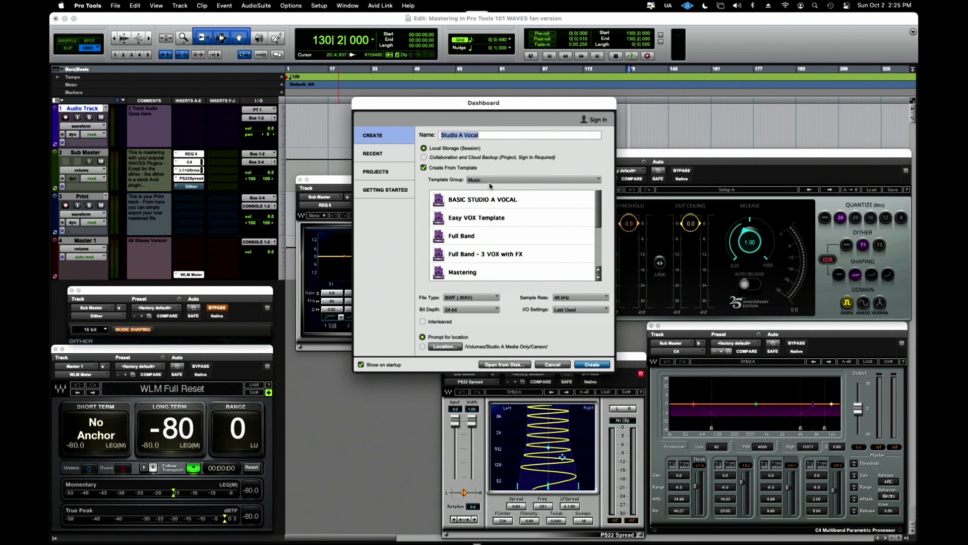
left_click(510, 180)
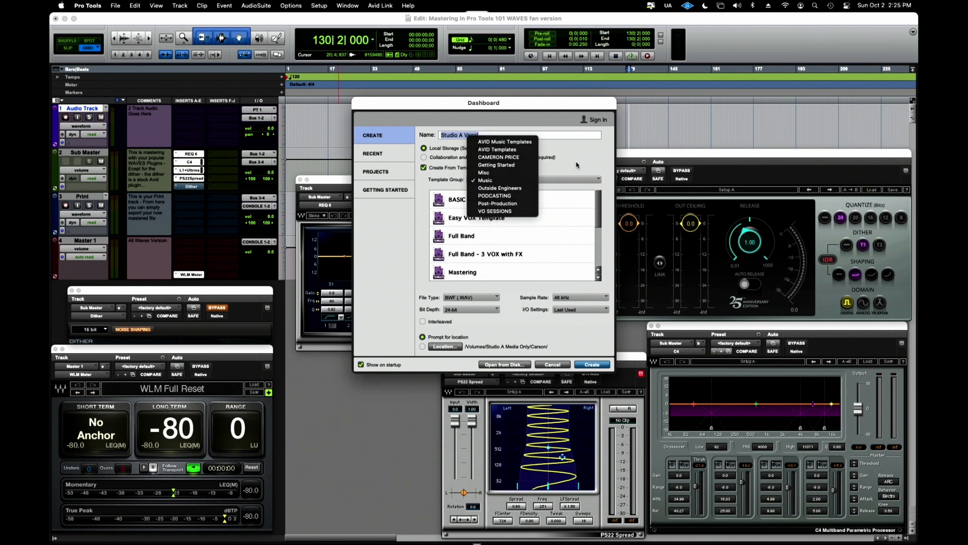
left_click(551, 364)
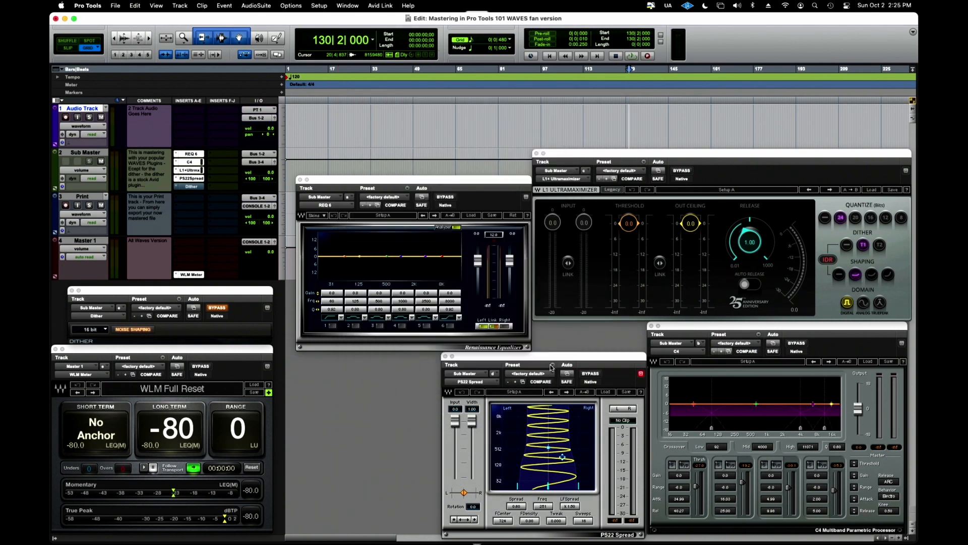